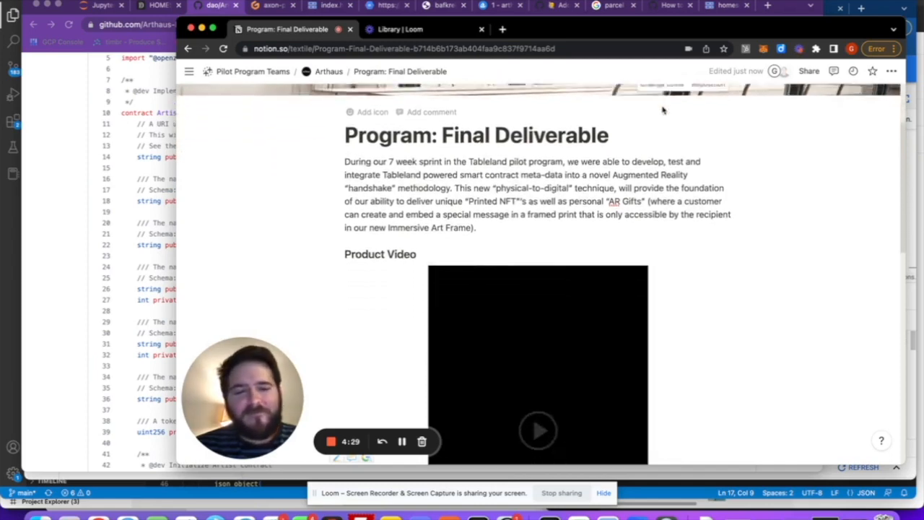
Scroll the Notion deliverable page past the product video to What We Accomplished
{"action": "scroll", "scroll_direction": "down", "scroll_amount": 3}
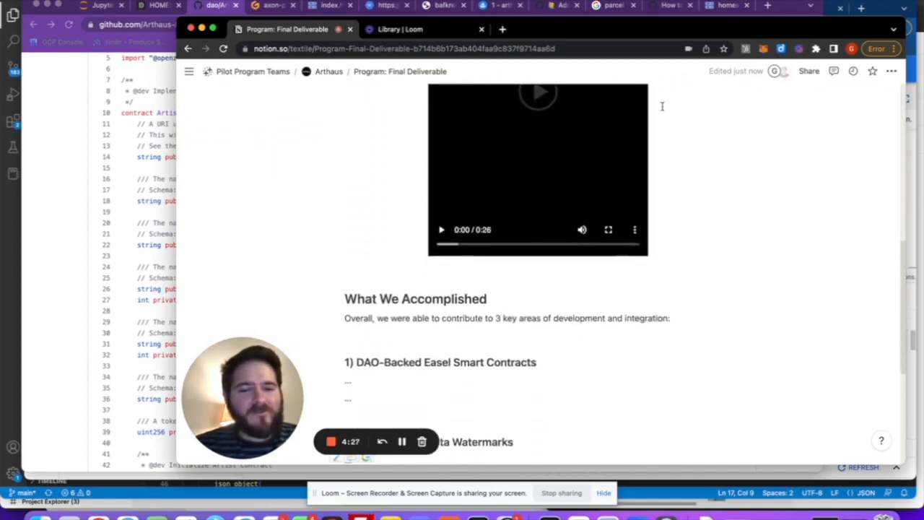
{"action": "scroll", "scroll_direction": "down", "scroll_amount": 3}
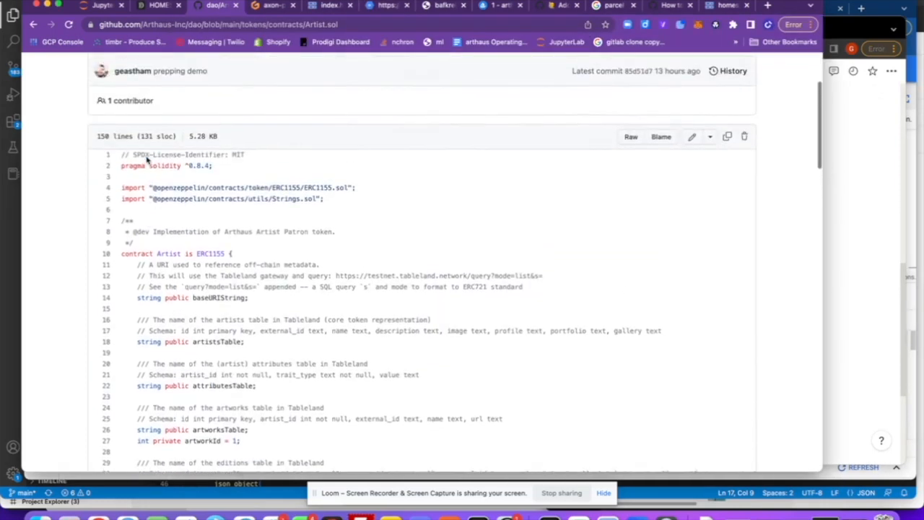
Scroll through Artist.sol to review the ERC1155 contract and Tableland table definitions
{"action": "scroll", "scroll_direction": "down", "scroll_amount": 3}
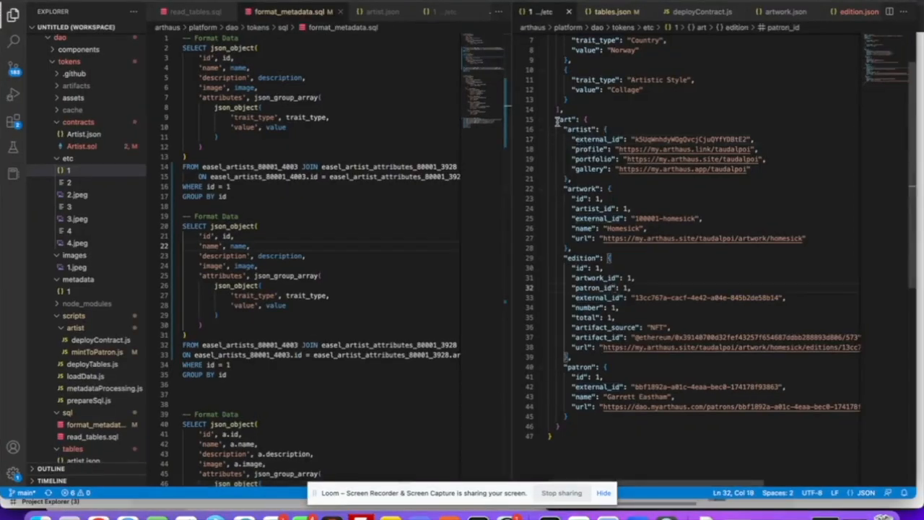
Drag within VS Code to compare format_metadata.sql with the edition JSON
{"action": "left_click_drag", "start_coordinate": [557, 128], "coordinate": [574, 218]}
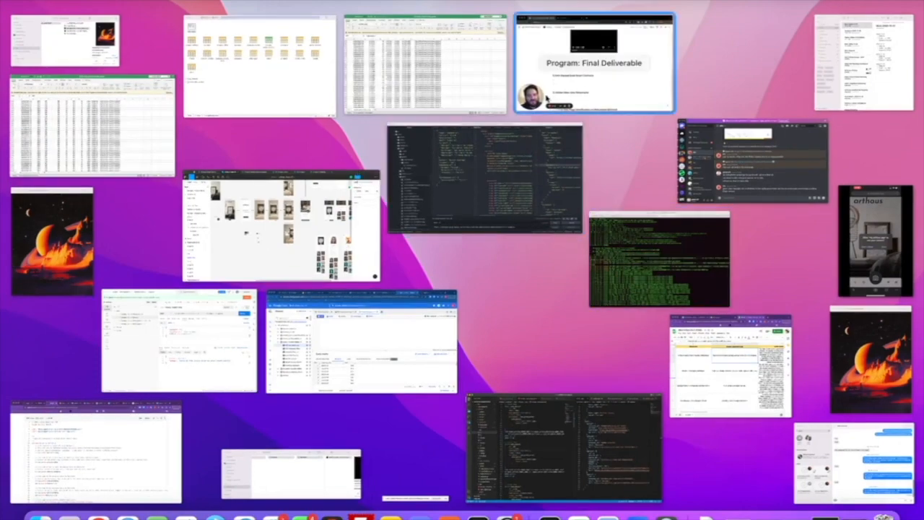
Pick the Chrome window thumbnail in Mission Control to bring it forward
{"action": "left_click", "coordinate": [593, 63]}
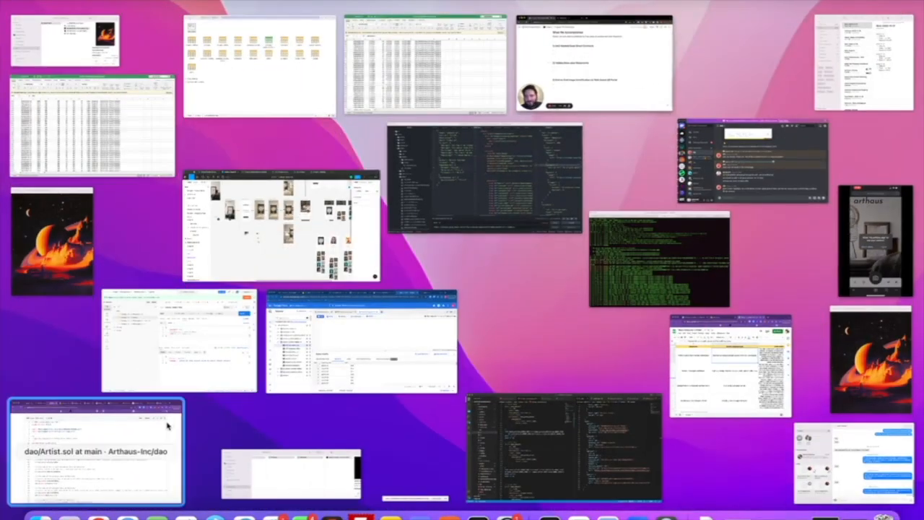
{"action": "left_click", "coordinate": [96, 451]}
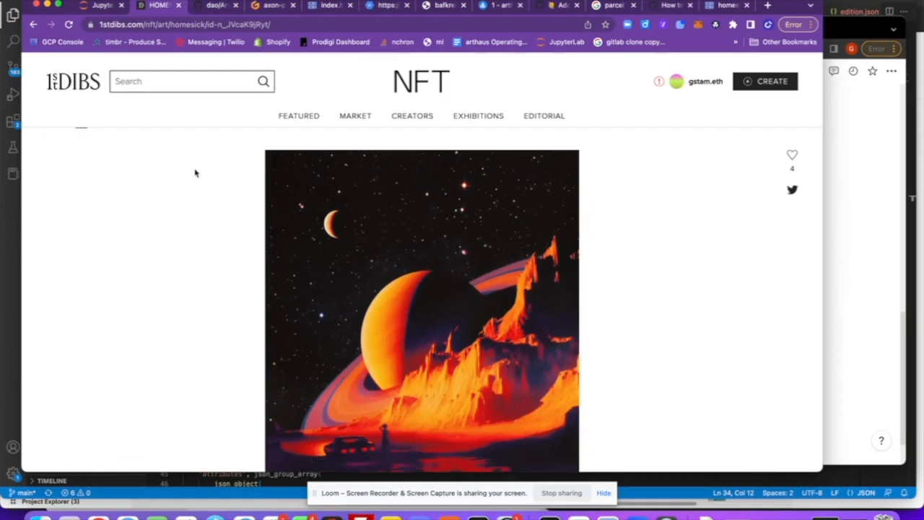
Scroll the 1stDibs Homesick NFT page, then switch to the JupyterLab watermark notebook
{"action": "scroll", "scroll_direction": "down", "scroll_amount": 3}
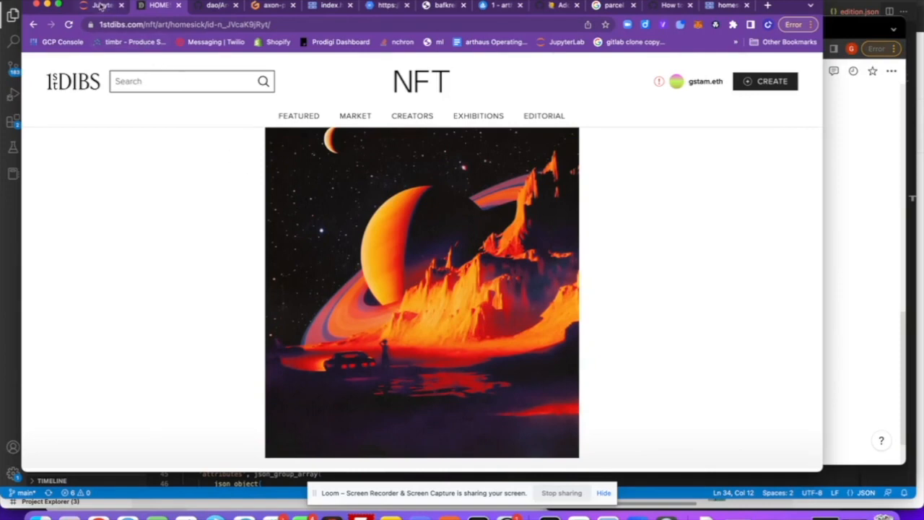
{"action": "left_click", "coordinate": [101, 6]}
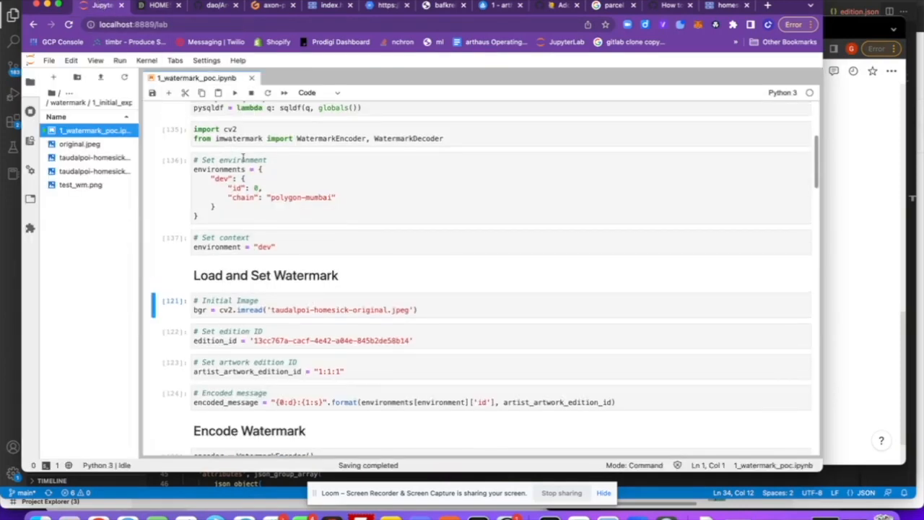
Scroll through the environment and watermark-loading cells of 1_watermark_poc.ipynb
{"action": "scroll", "scroll_direction": "down", "scroll_amount": 3}
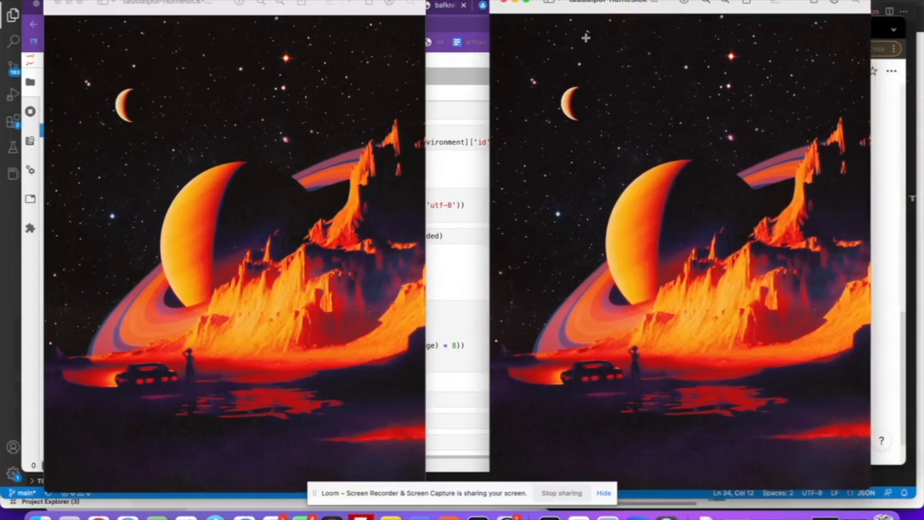
{"action": "mouse_move", "coordinate": [475, 105]}
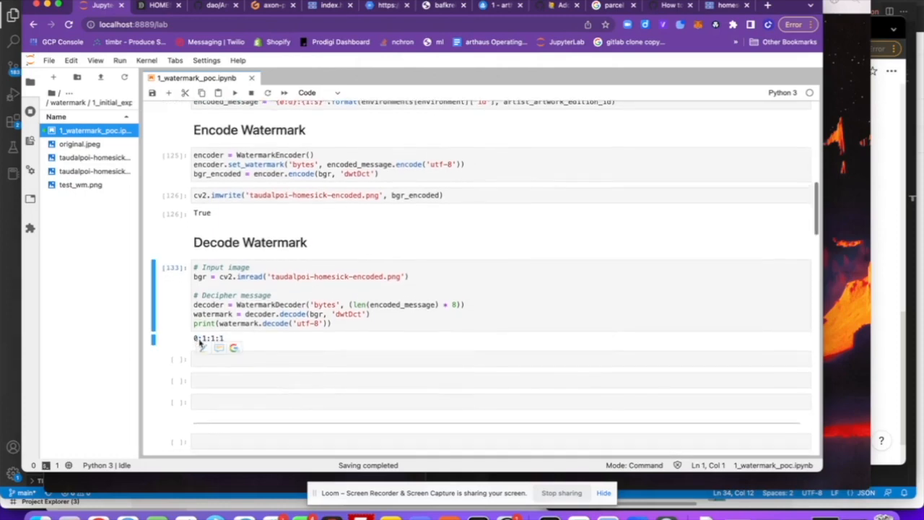
Scroll to the Decode Watermark output showing message 0:1:1:1
{"action": "scroll", "scroll_direction": "down", "scroll_amount": 3}
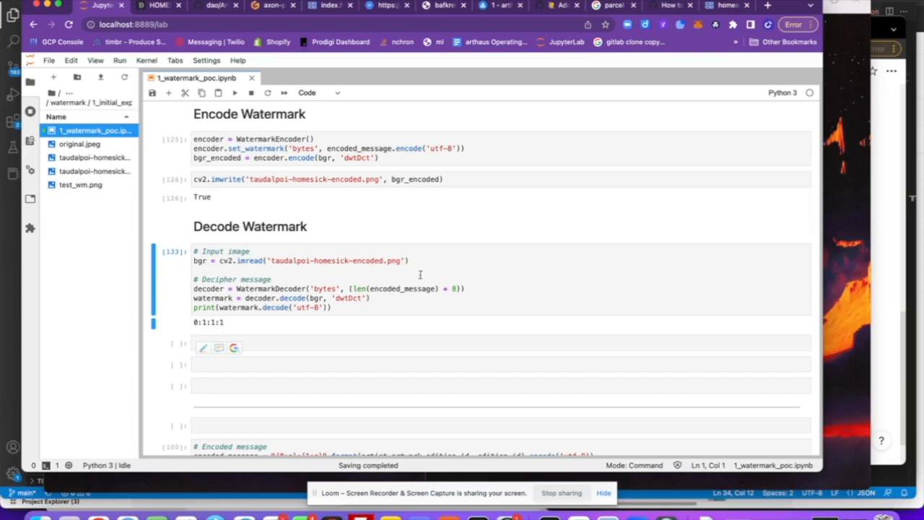
{"action": "mouse_move", "coordinate": [820, 212]}
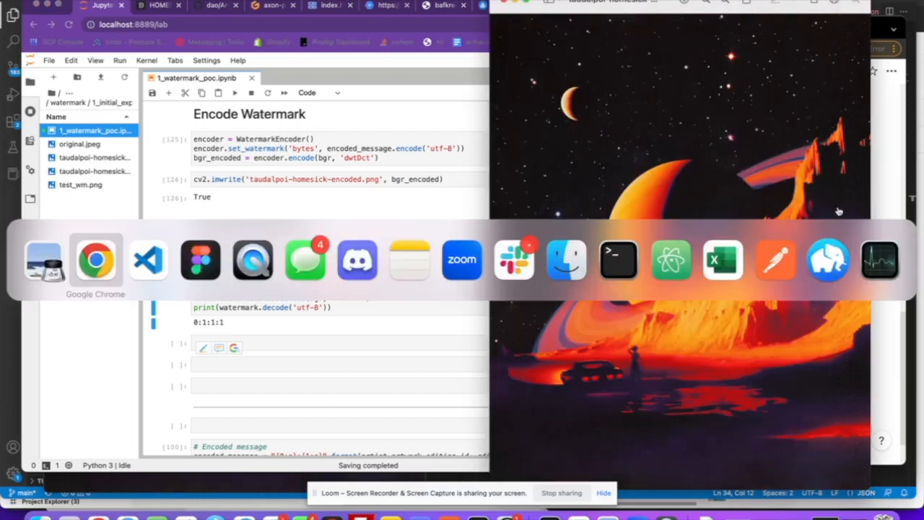
{"action": "mouse_move", "coordinate": [148, 260]}
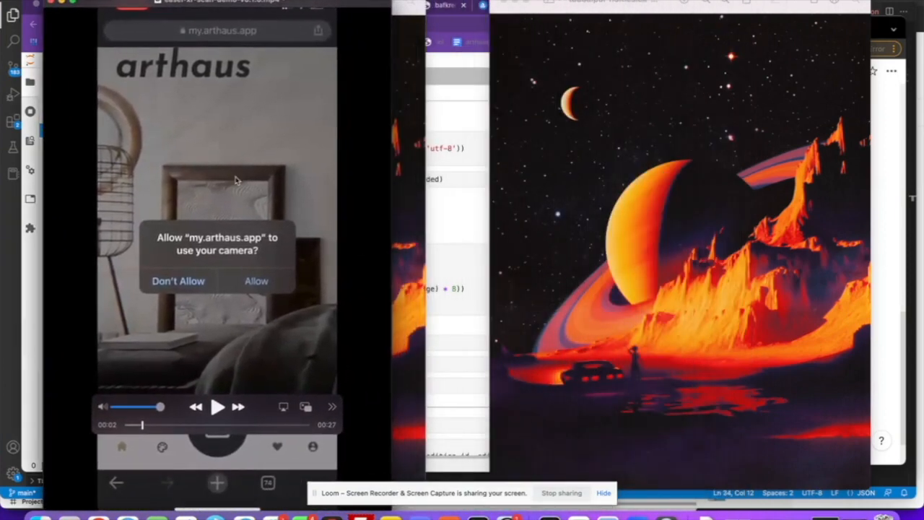
Play the QuickTime AR demo of the phone scanning the framed Homesick print
{"action": "left_click", "coordinate": [218, 406]}
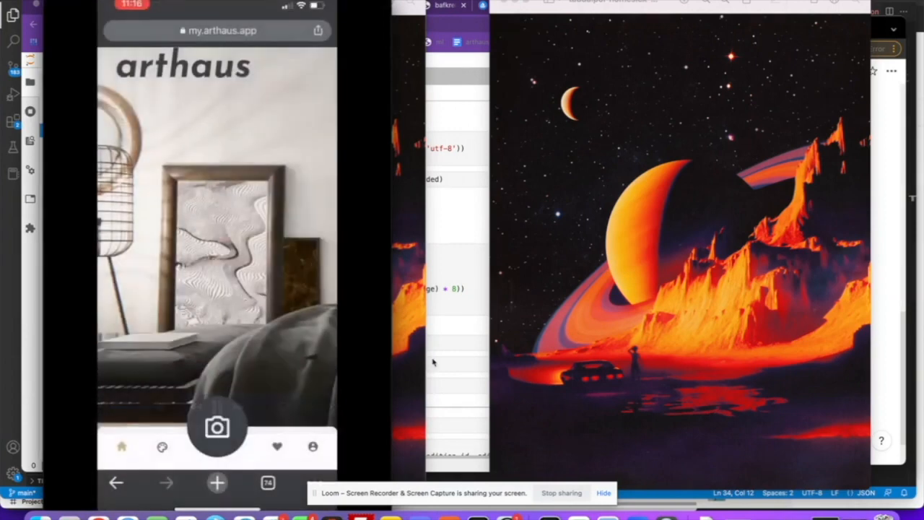
{"action": "left_click", "coordinate": [217, 425]}
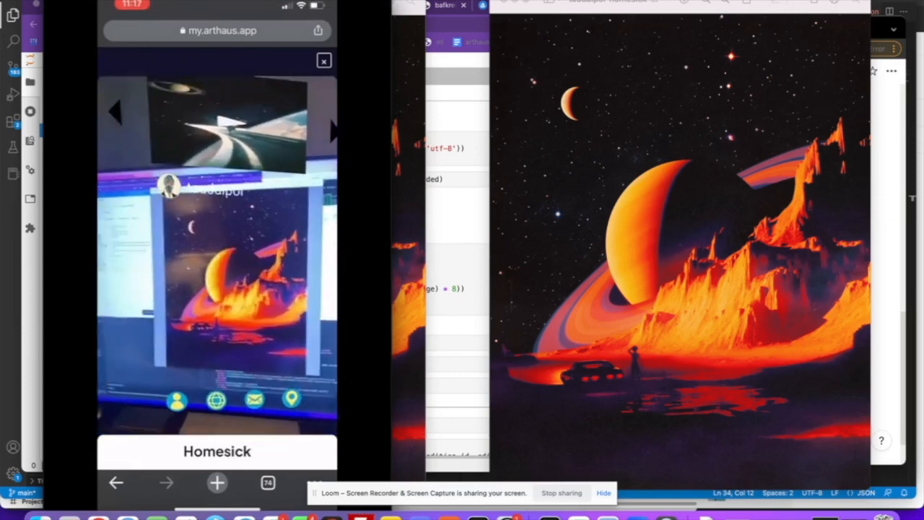
{"action": "left_click", "coordinate": [217, 260]}
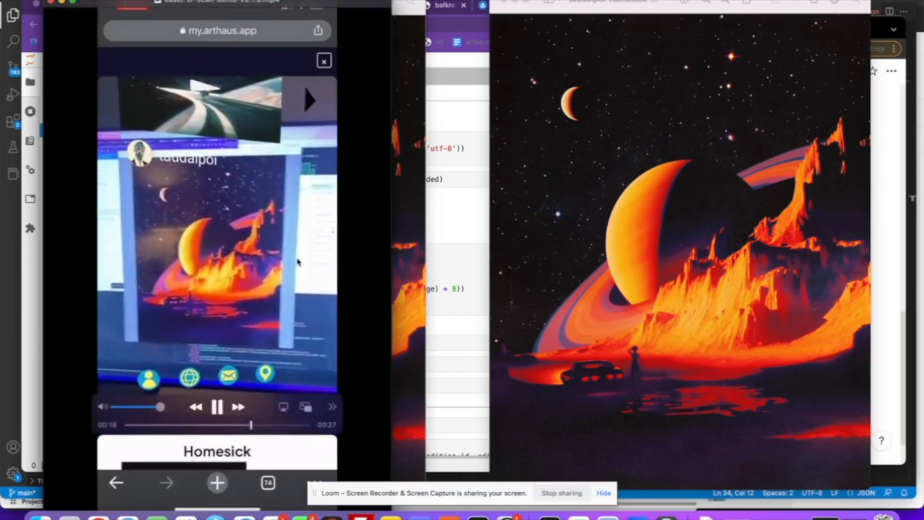